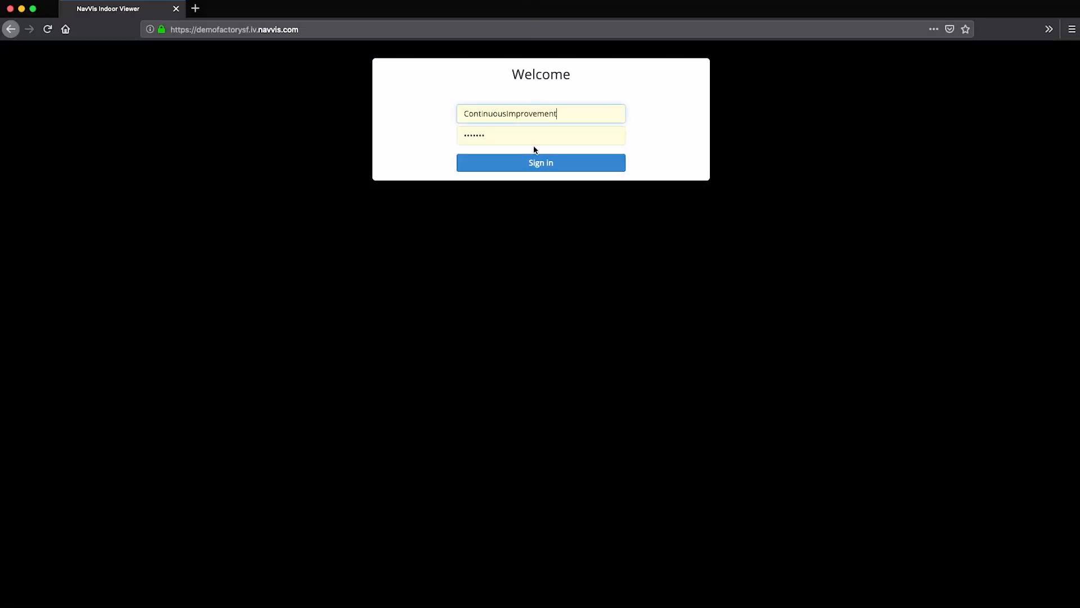
Sign in to NavVis Indoor Viewer to reach the factory floor scan
{"action": "left_click", "coordinate": [540, 162]}
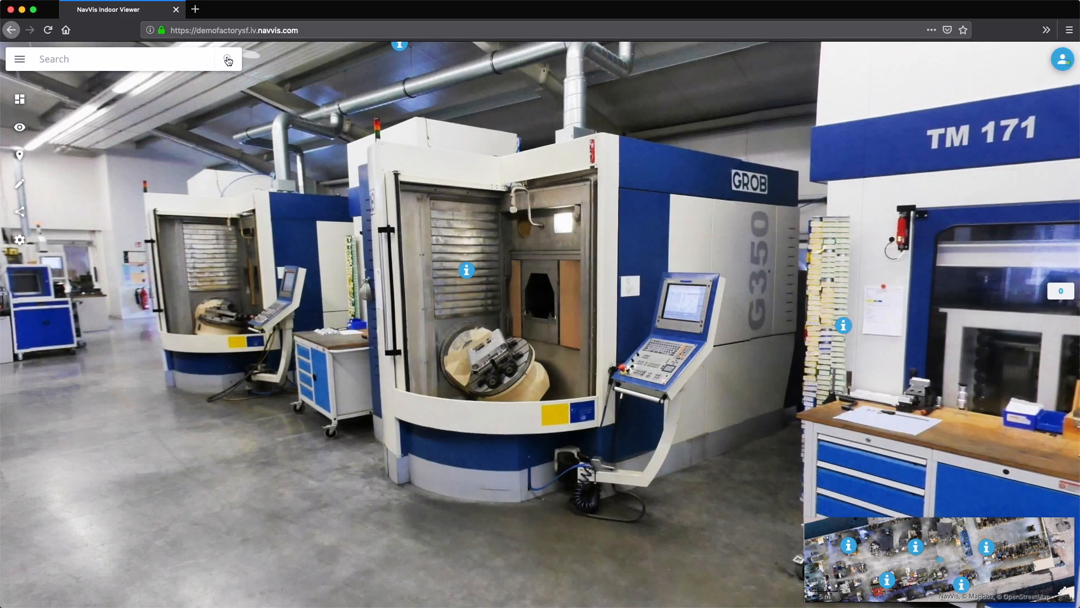
{"action": "mouse_move", "coordinate": [737, 559]}
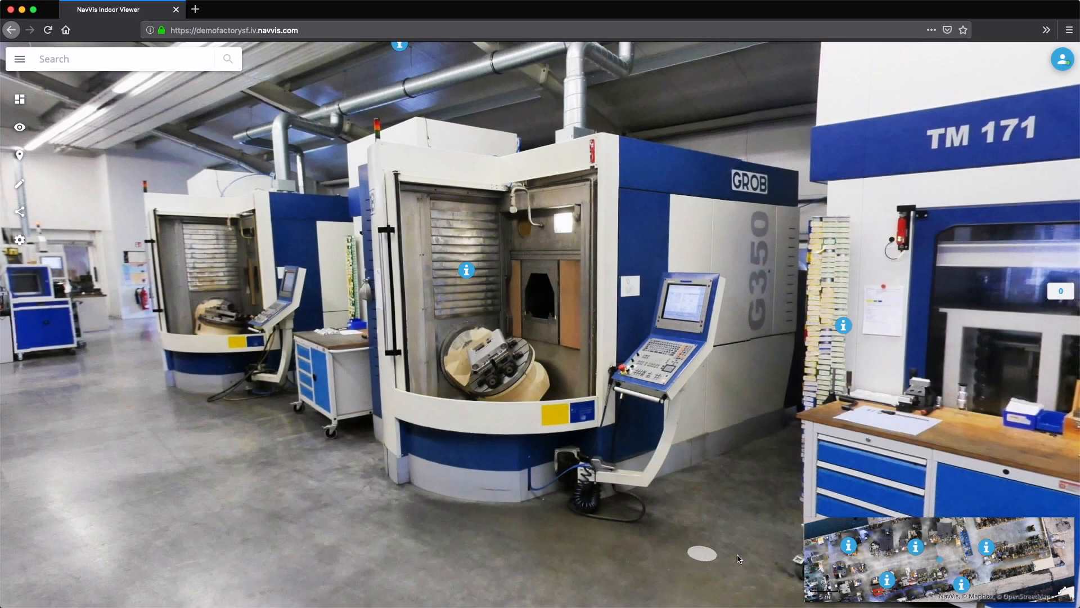
Enlarge the overview map and select the DMC 64V linear Deckel Maho Miller POI marker
{"action": "left_click", "coordinate": [937, 558]}
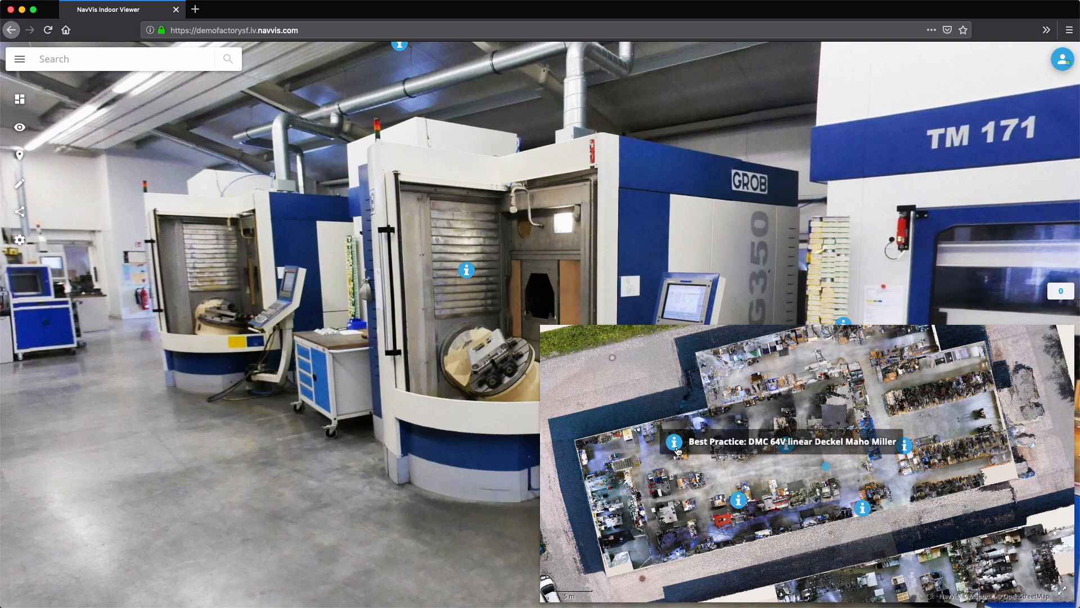
{"action": "left_click", "coordinate": [676, 441]}
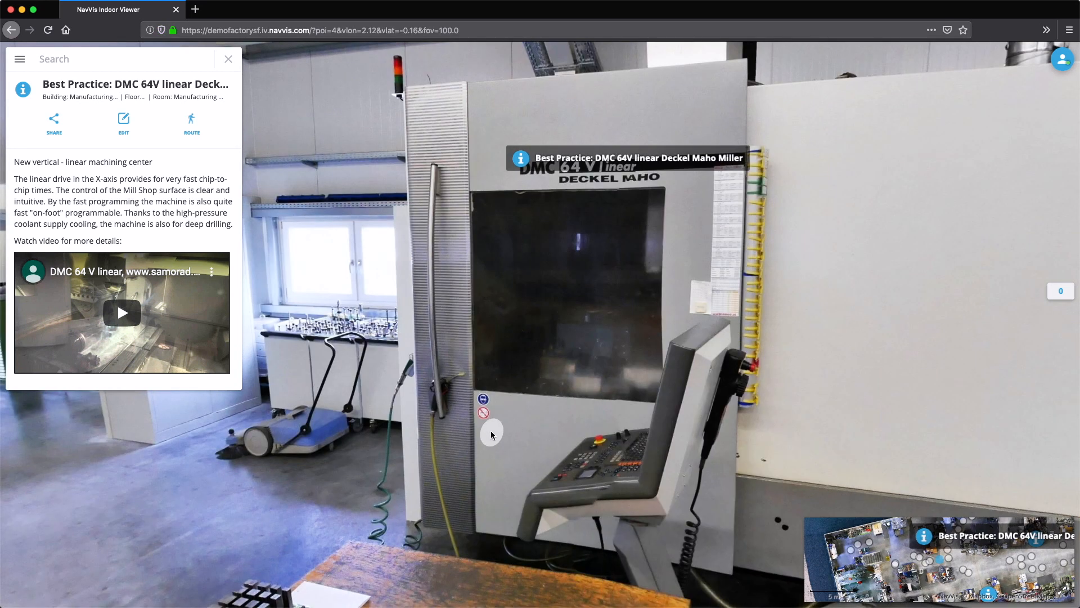
Play the DMC 64V video, pausing it at 0:23, and jump to another viewpoint
{"action": "left_click", "coordinate": [122, 312]}
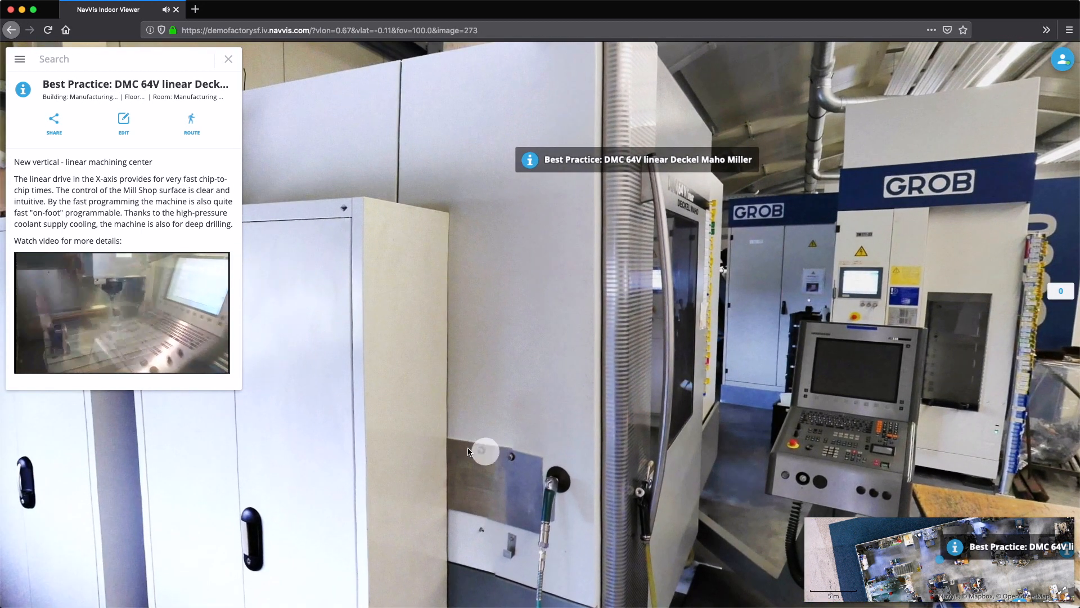
{"action": "left_click", "coordinate": [122, 313]}
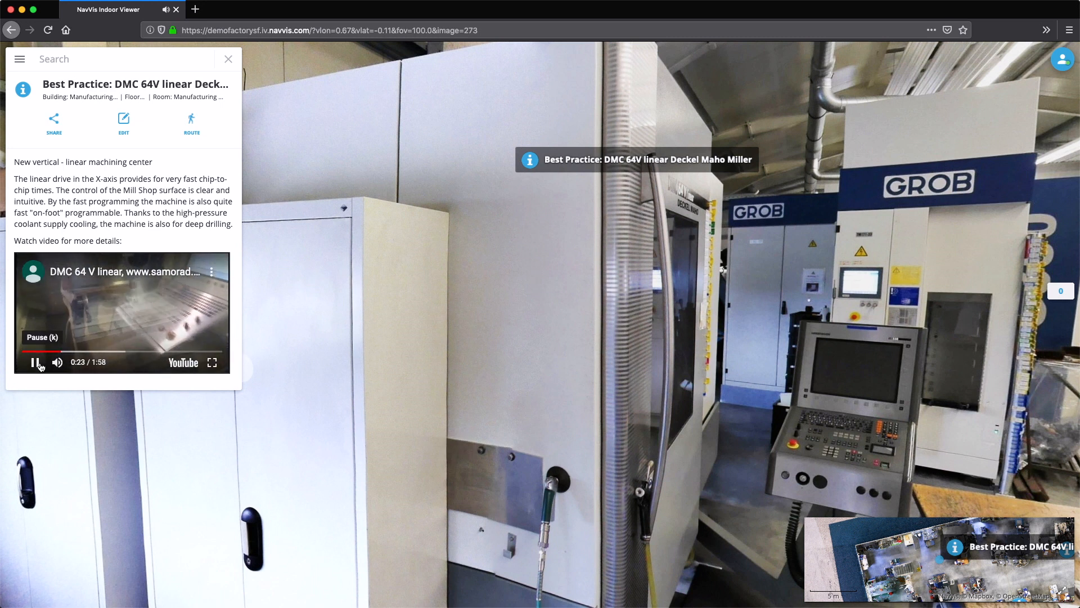
{"action": "left_click", "coordinate": [34, 362]}
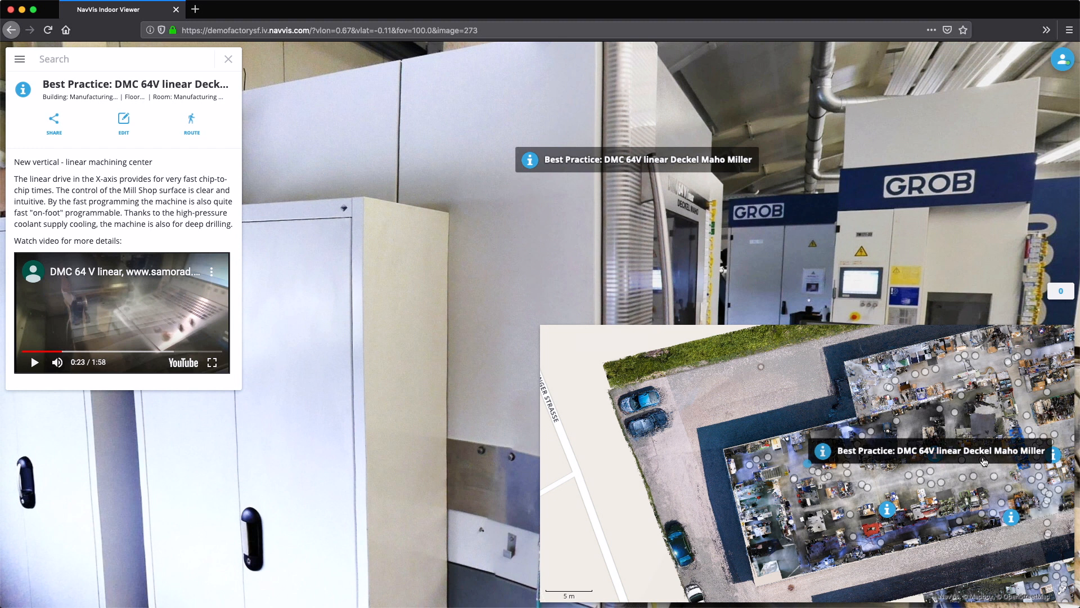
{"action": "mouse_move", "coordinate": [1028, 478]}
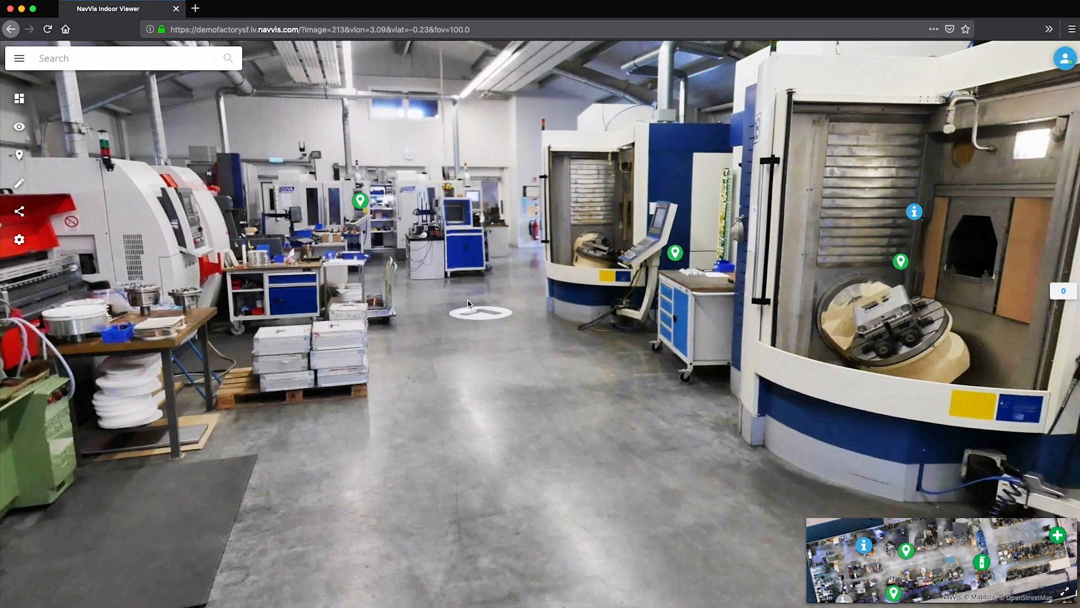
Draft Information POI 'Best Practice: Coordinate measuring instrument for quality control' using current view, with ATORN description
{"action": "left_click", "coordinate": [480, 314]}
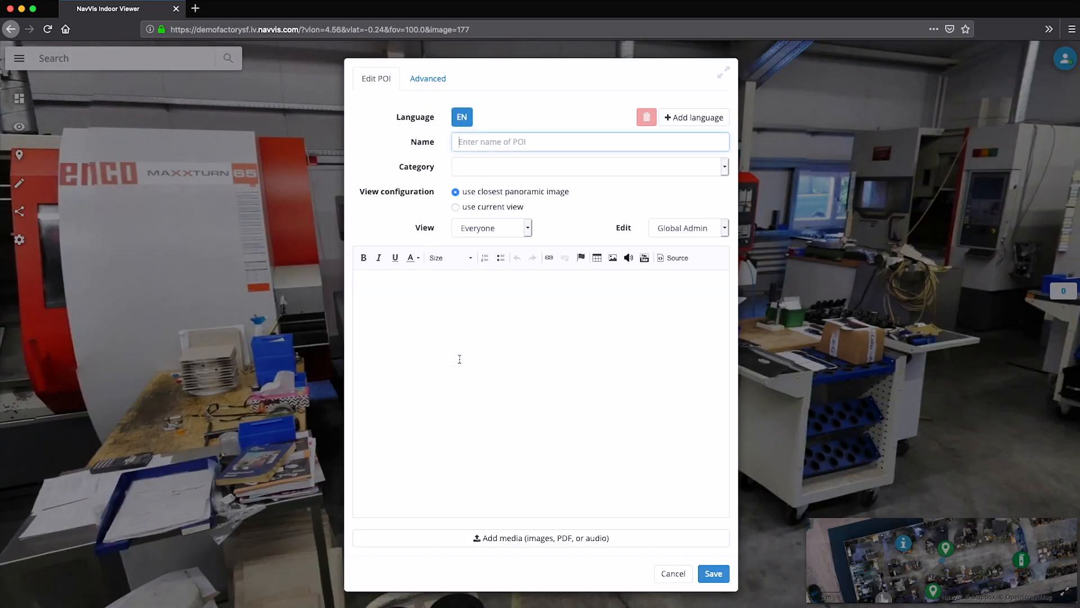
{"action": "type", "text": "Best Practice: Coordinate measuring instrument for quality control"}
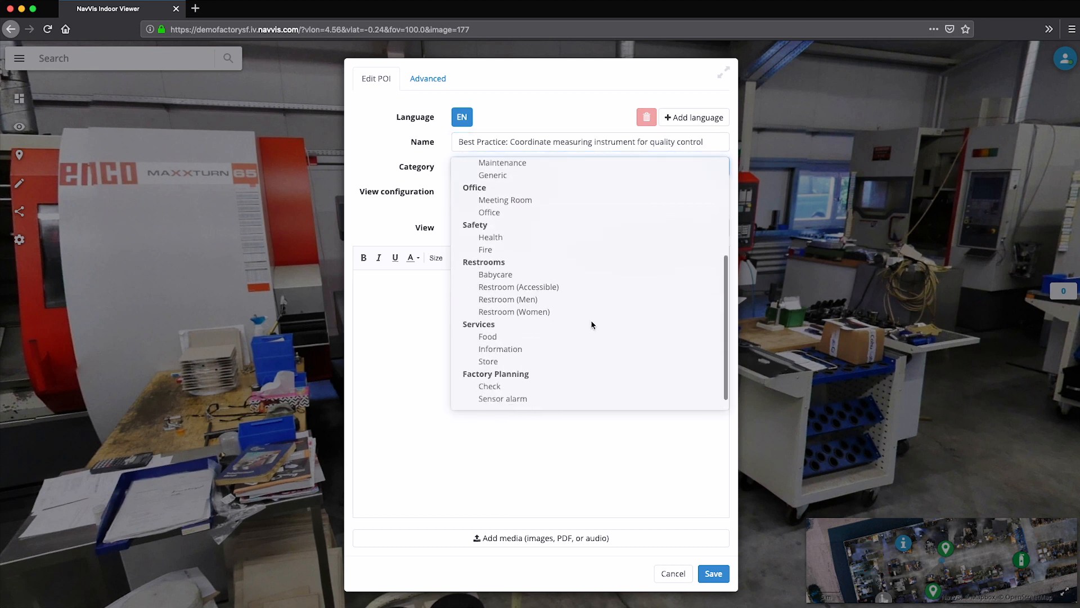
{"action": "left_click", "coordinate": [500, 349]}
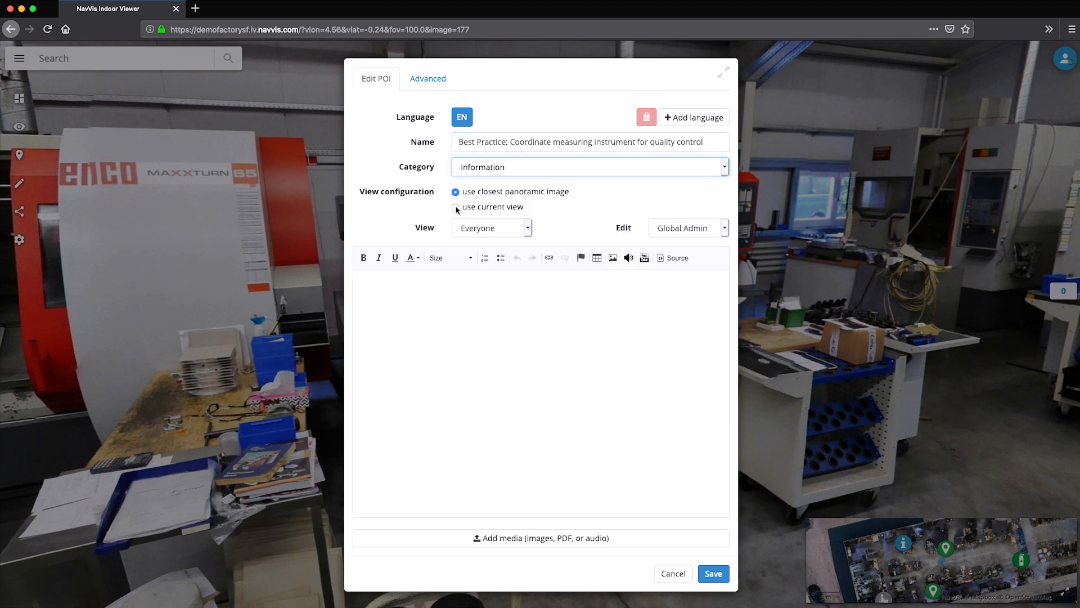
{"action": "left_click", "coordinate": [455, 207]}
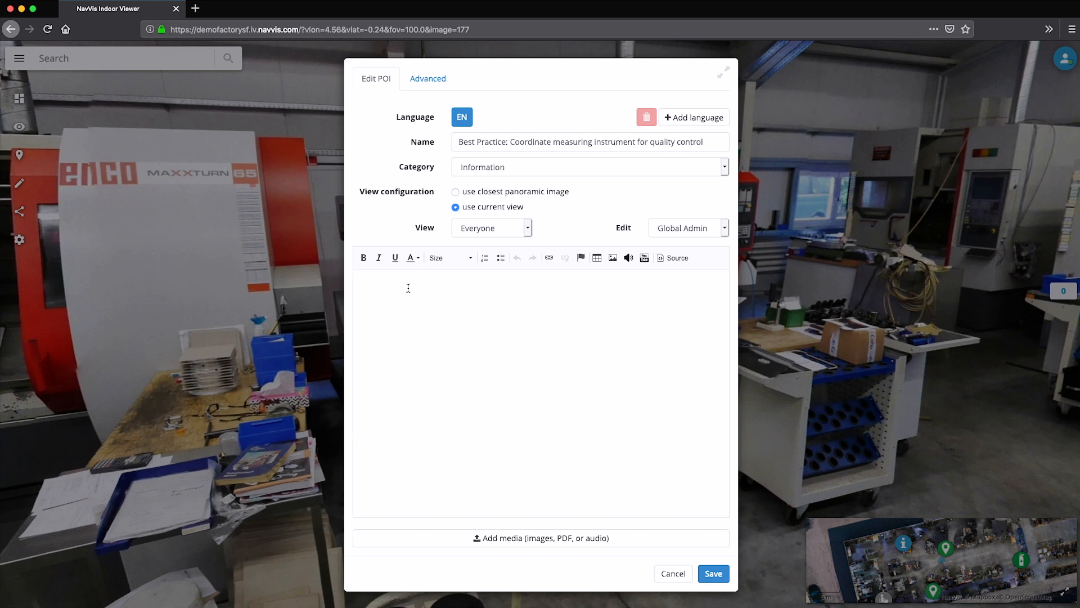
{"action": "type", "text": "Adding the coordinate measuring instrument ATORN easy 3D to the manufacturing area will result in major time savings for the first article inspection of new product designs."}
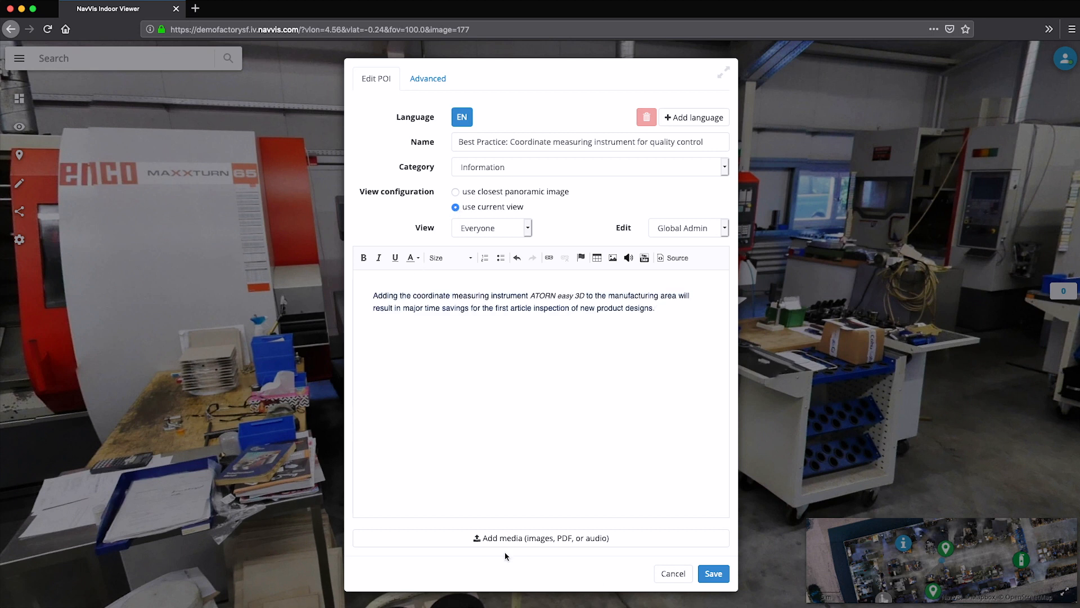
Attach the ATORN easy 3D brochure PDF to the POI description
{"action": "left_click", "coordinate": [541, 538]}
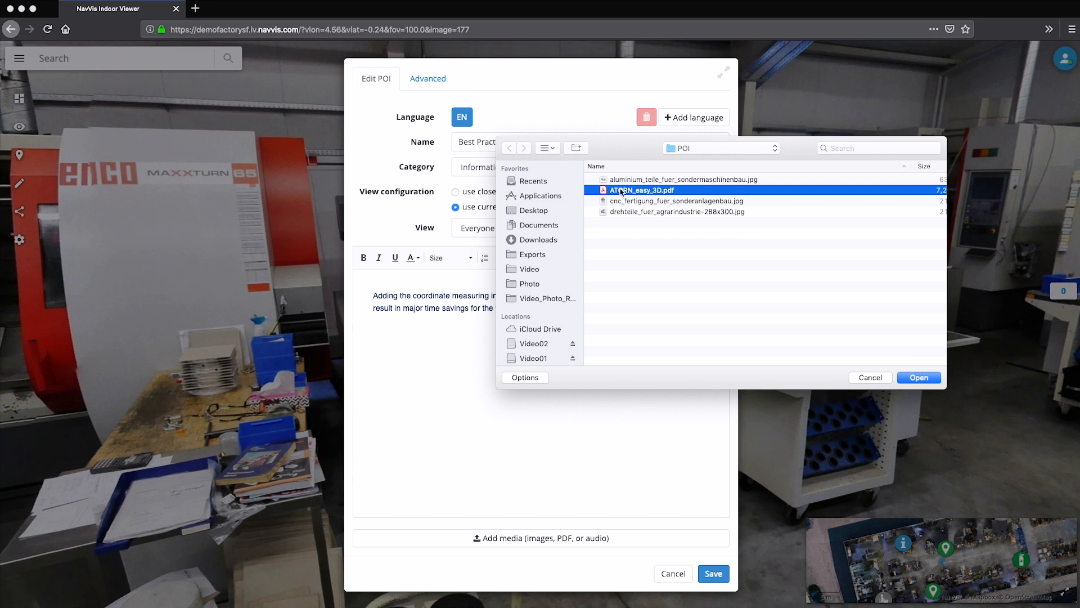
{"action": "left_click", "coordinate": [919, 377]}
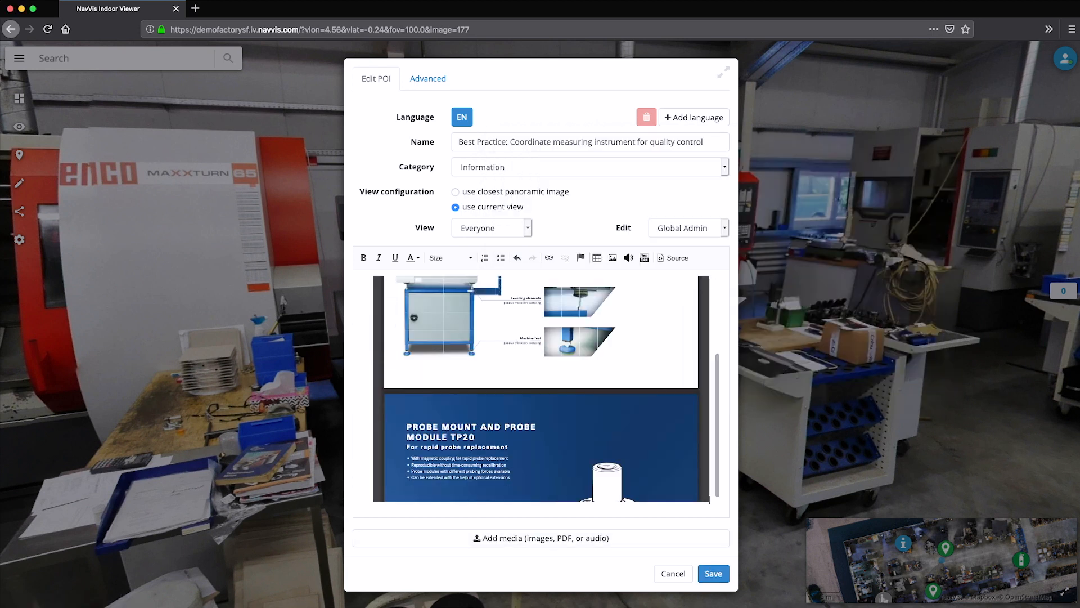
{"action": "scroll", "scroll_direction": "down", "scroll_amount": 3}
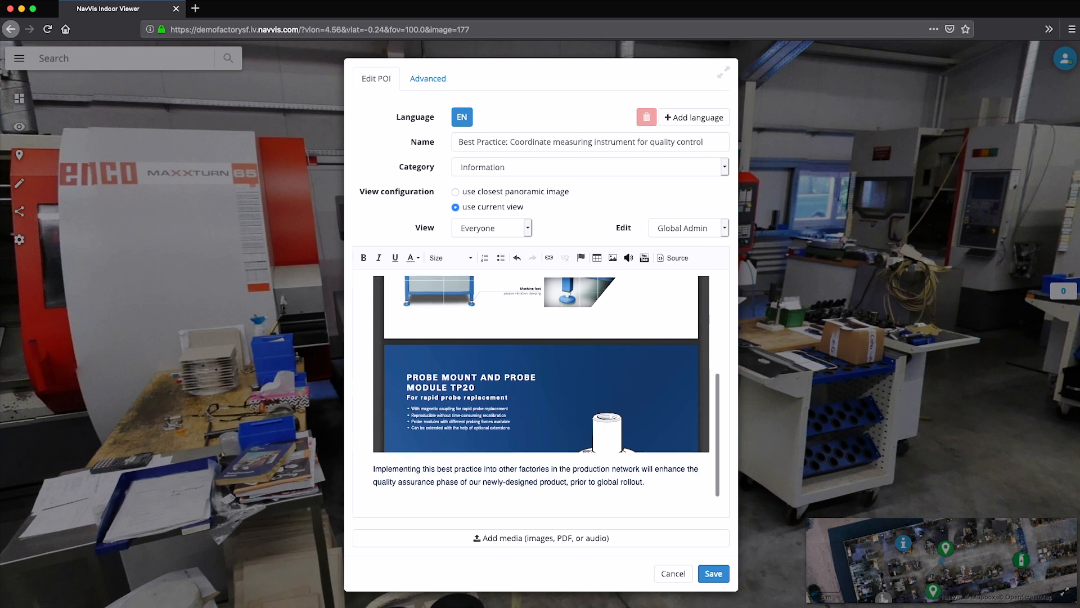
{"action": "scroll", "scroll_direction": "down", "scroll_amount": 3}
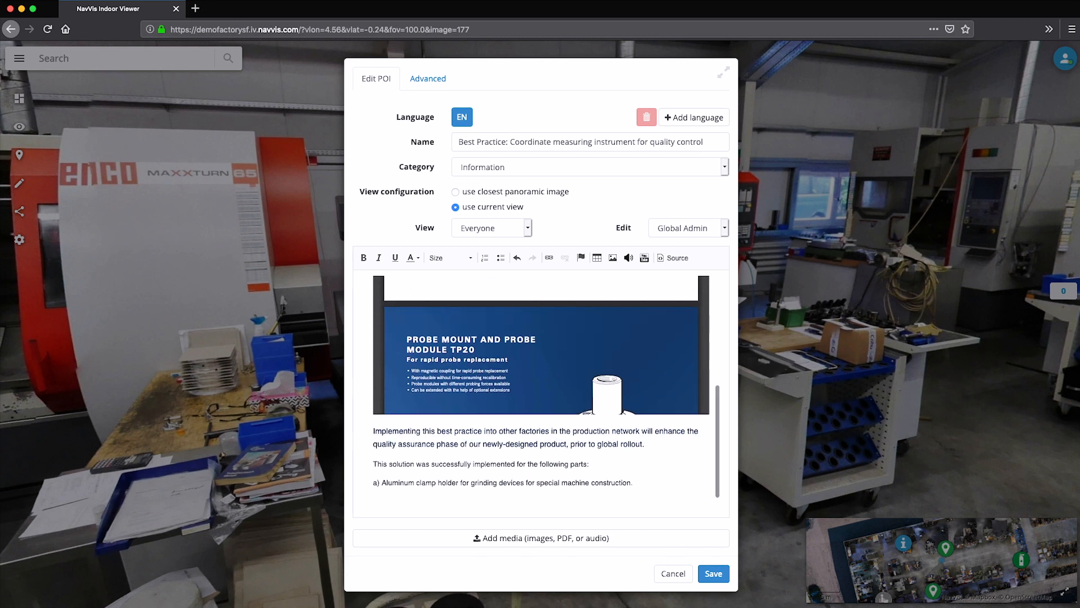
Add captioned aluminium clamp and milled part images, then save the POI
{"action": "left_click", "coordinate": [540, 538]}
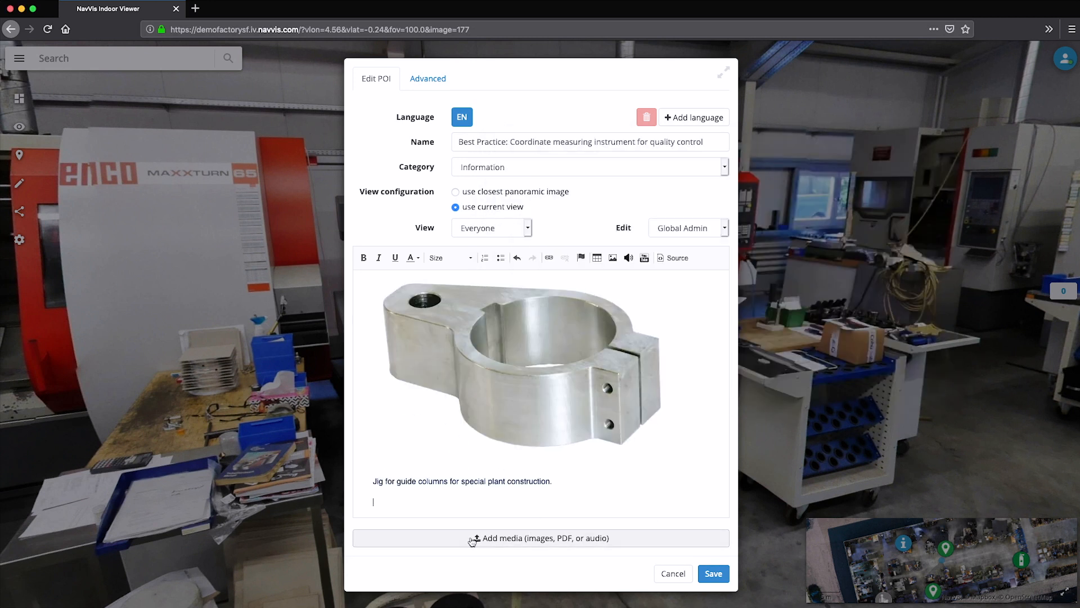
{"action": "left_click", "coordinate": [540, 538]}
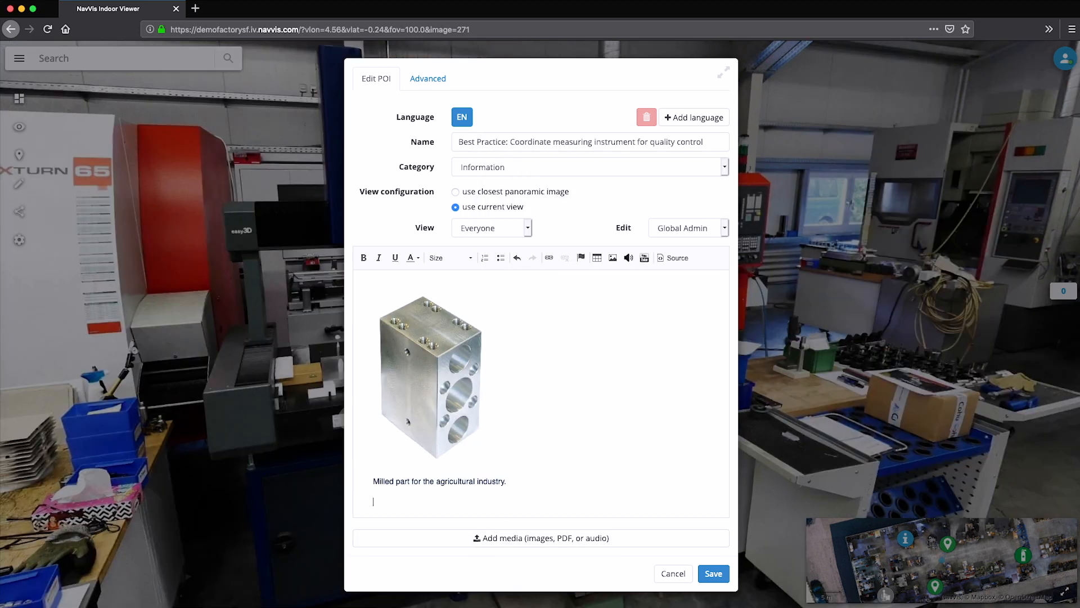
{"action": "left_click", "coordinate": [541, 538]}
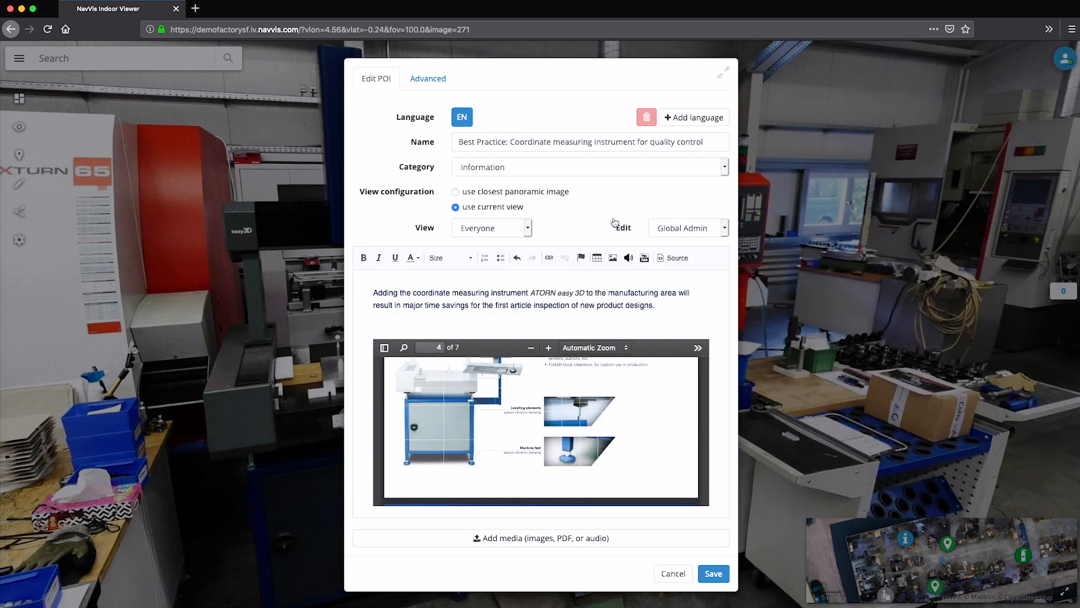
{"action": "left_click", "coordinate": [712, 573]}
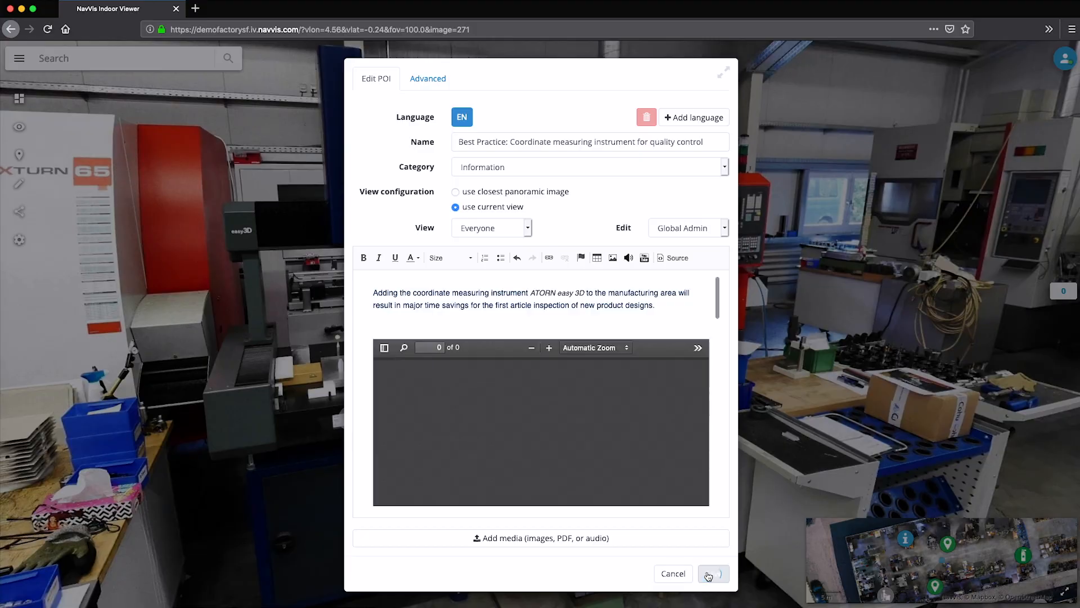
Scroll through the saved coordinate measuring POI panel to review its content
{"action": "left_click", "coordinate": [713, 574]}
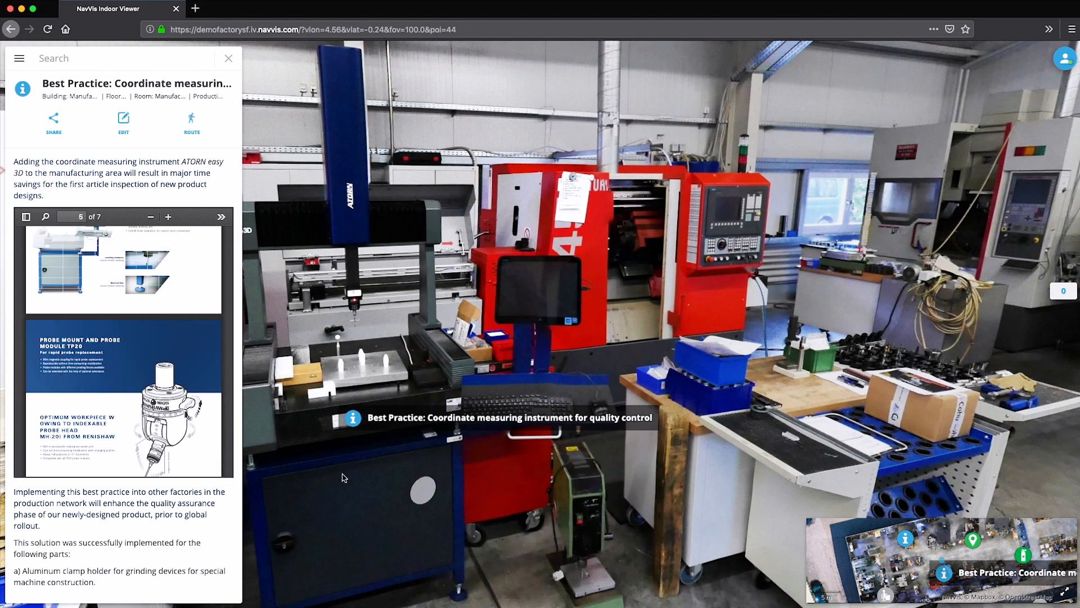
{"action": "scroll", "scroll_direction": "down", "scroll_amount": 3}
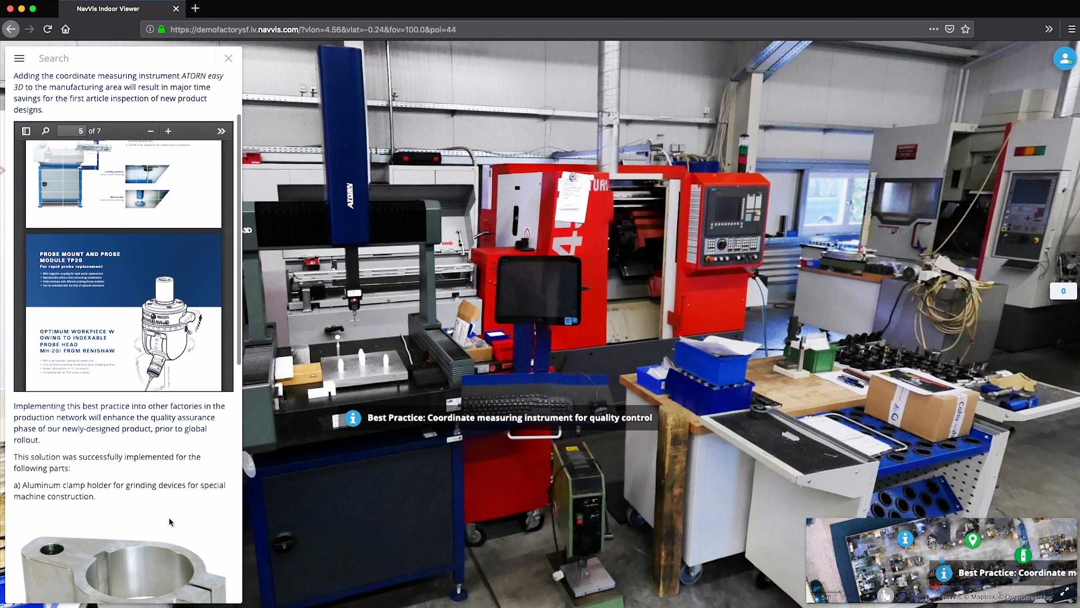
{"action": "scroll", "scroll_direction": "down", "scroll_amount": 3}
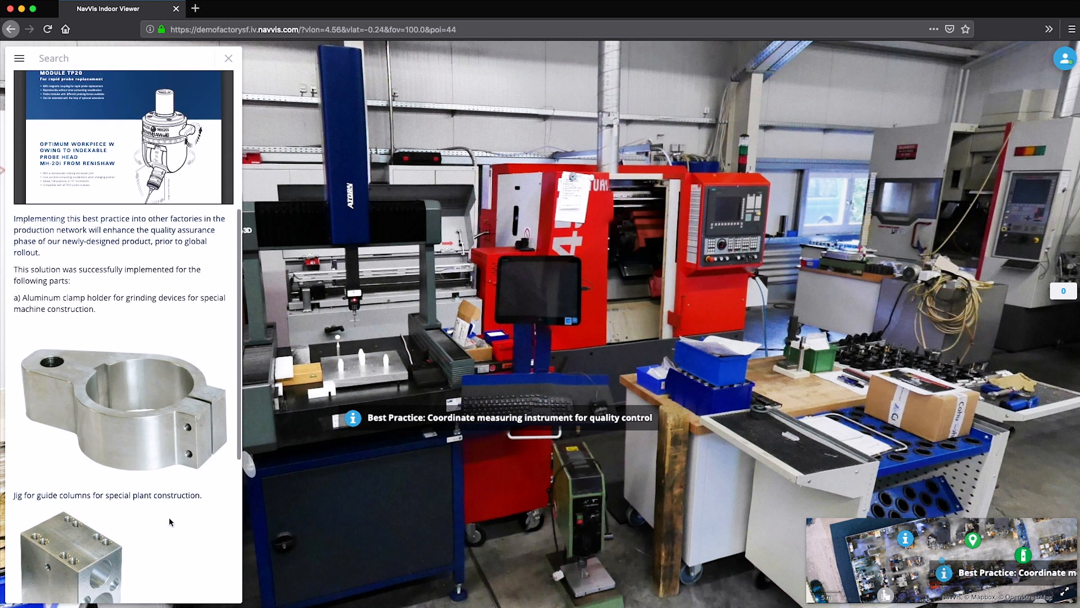
{"action": "scroll", "scroll_direction": "down", "scroll_amount": 3}
{"action": "type", "text": "best"}
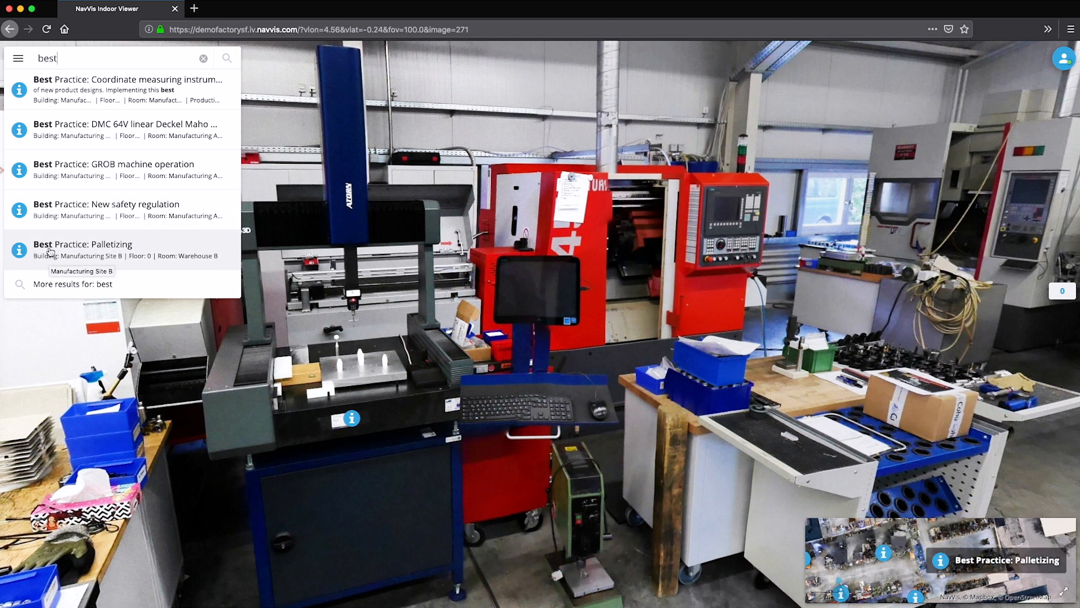
Share the coordinate measuring POI's link via email
{"action": "left_click", "coordinate": [127, 79]}
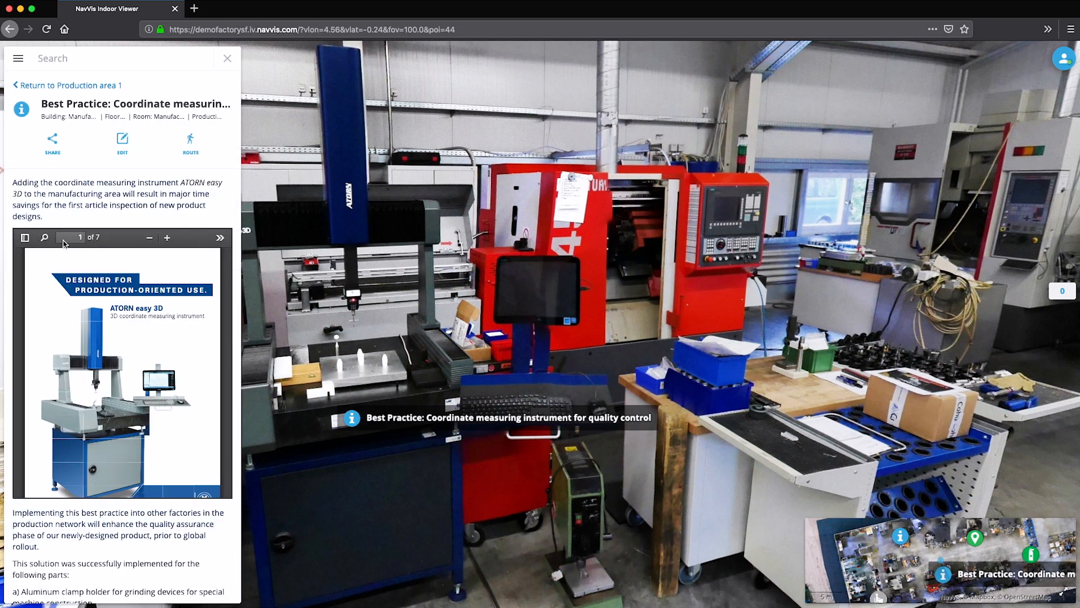
{"action": "left_click", "coordinate": [51, 141]}
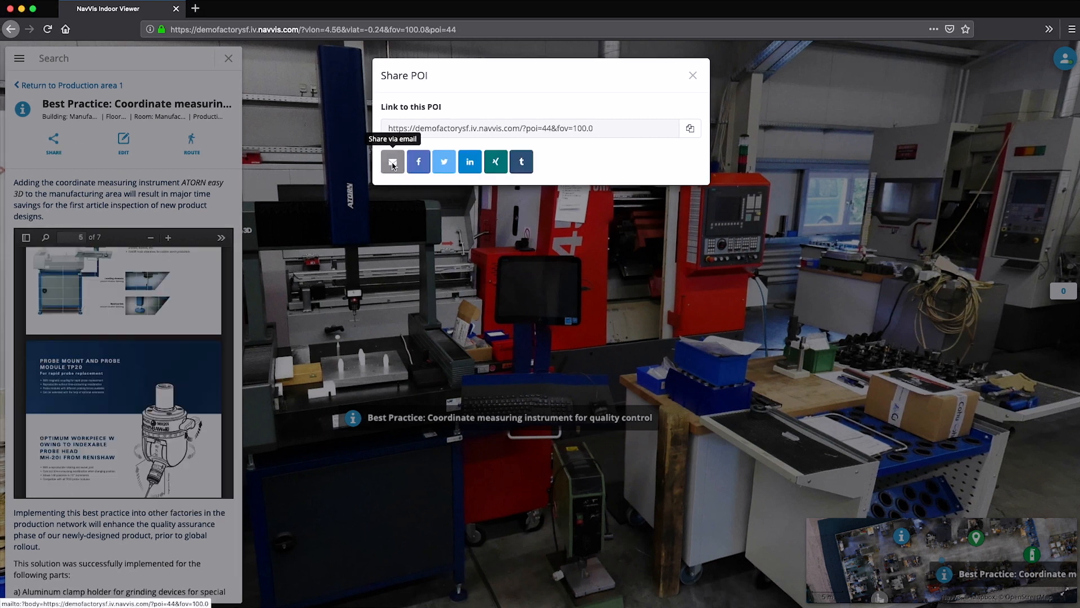
{"action": "left_click", "coordinate": [392, 162]}
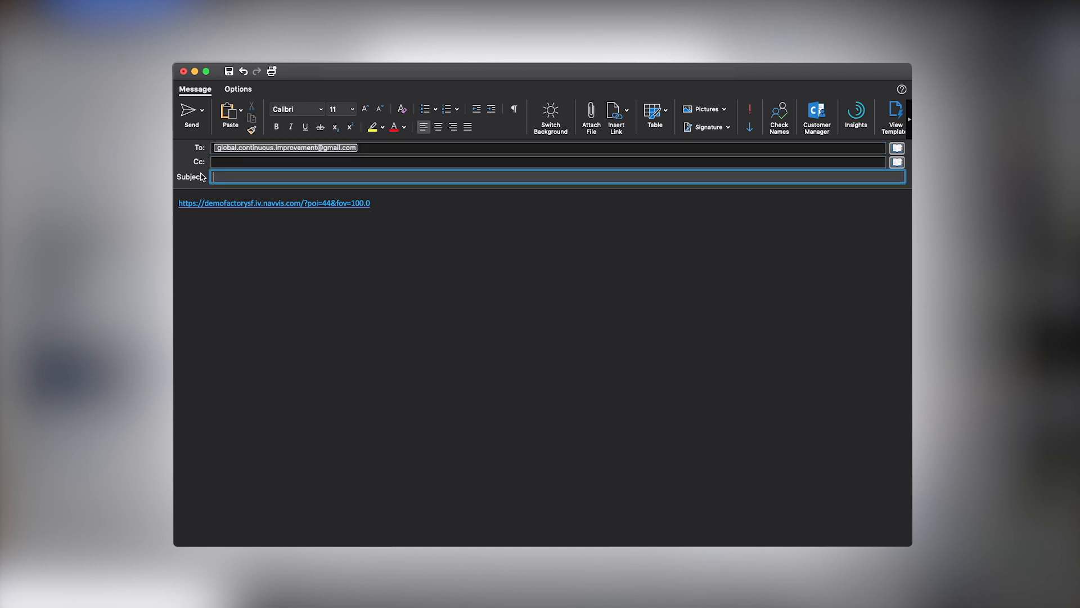
Enter 'Best practice shar' as the start of the email subject
{"action": "type", "text": "Best"}
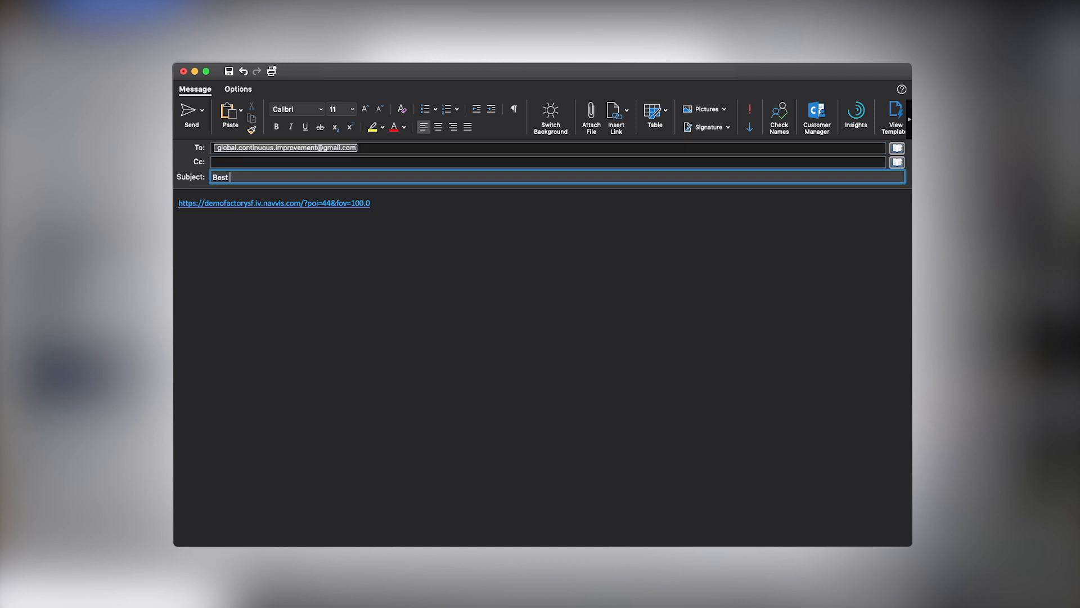
{"action": "type", "text": "practice shar"}
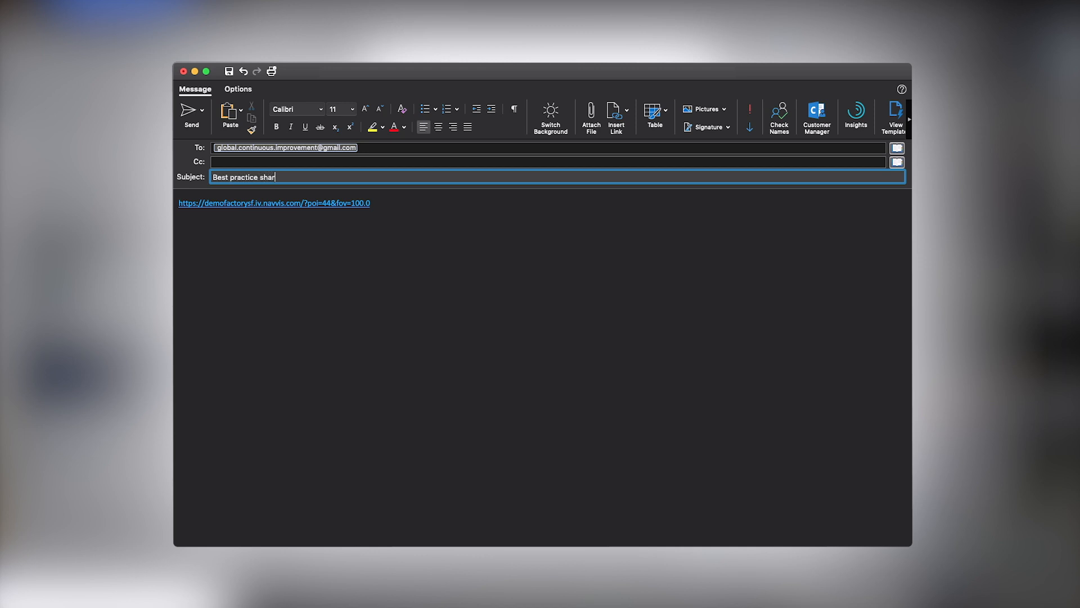